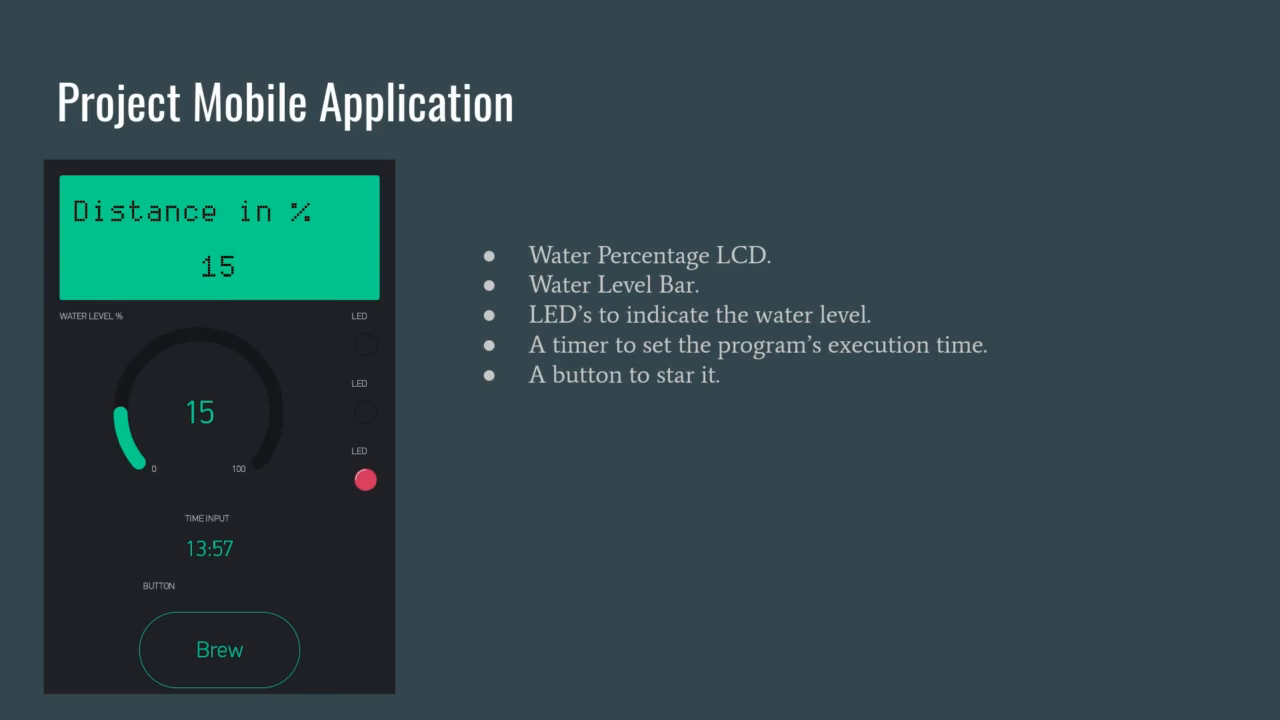
Advance to the Implementation Overview slide showing the three code panels
key("Right")
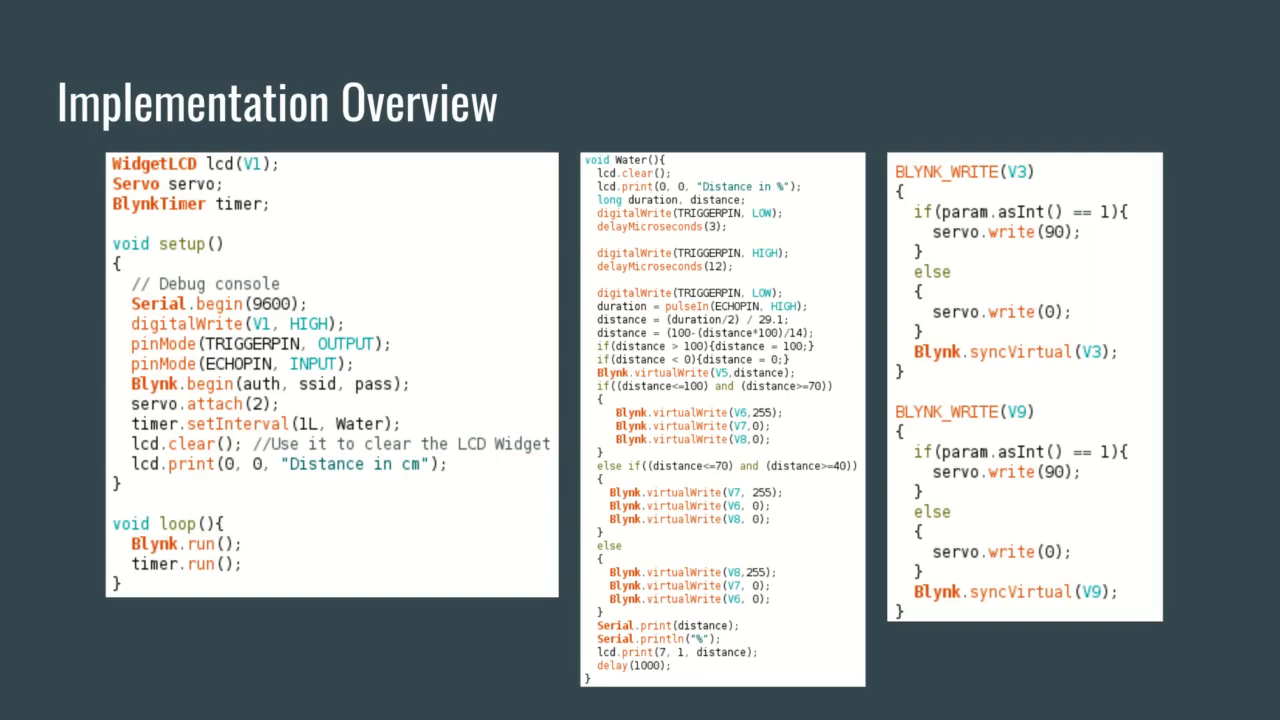